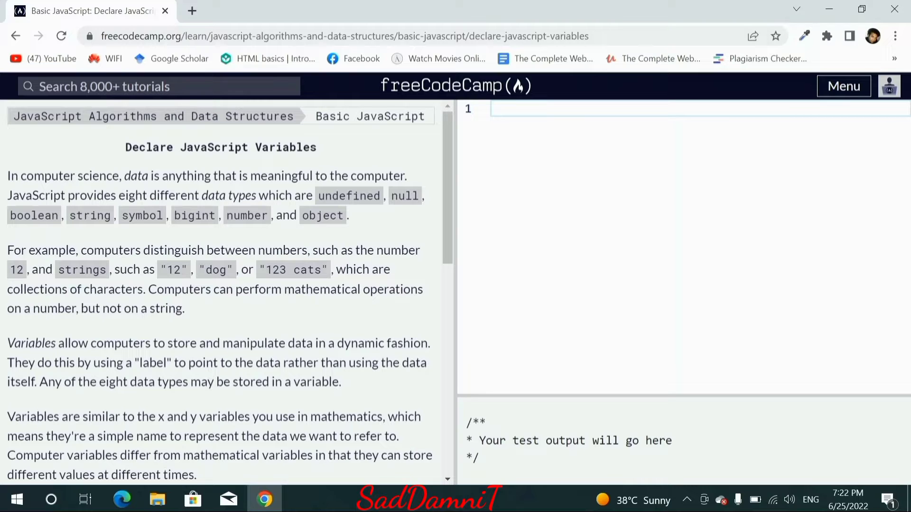
- Write the declaration var myName; in the challenge editor
{"action": "scroll", "scroll_direction": "down", "scroll_amount": 3}
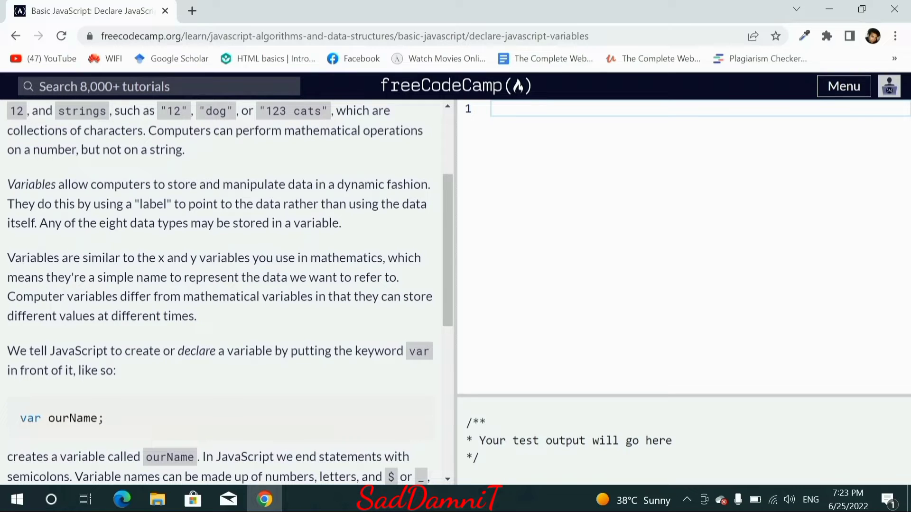
{"action": "scroll", "scroll_direction": "down", "scroll_amount": 3}
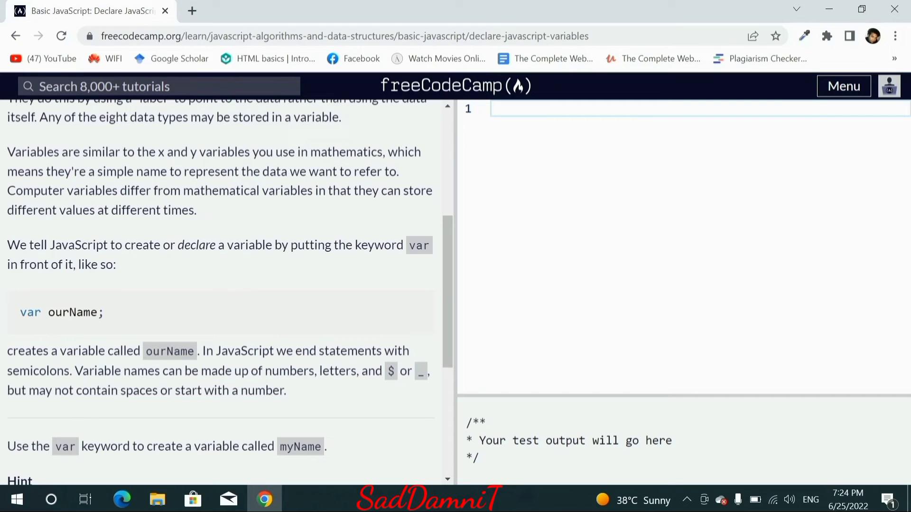
{"action": "type", "text": "var"}
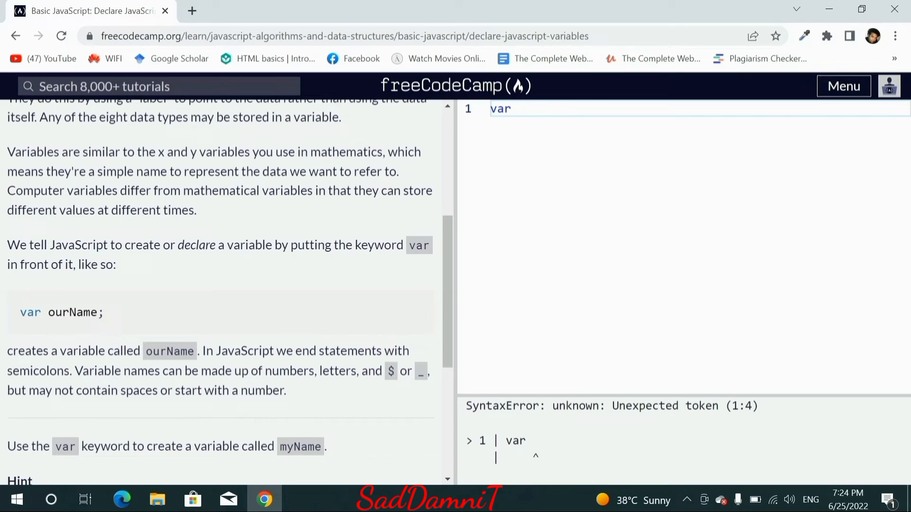
{"action": "scroll", "scroll_direction": "down", "scroll_amount": 3}
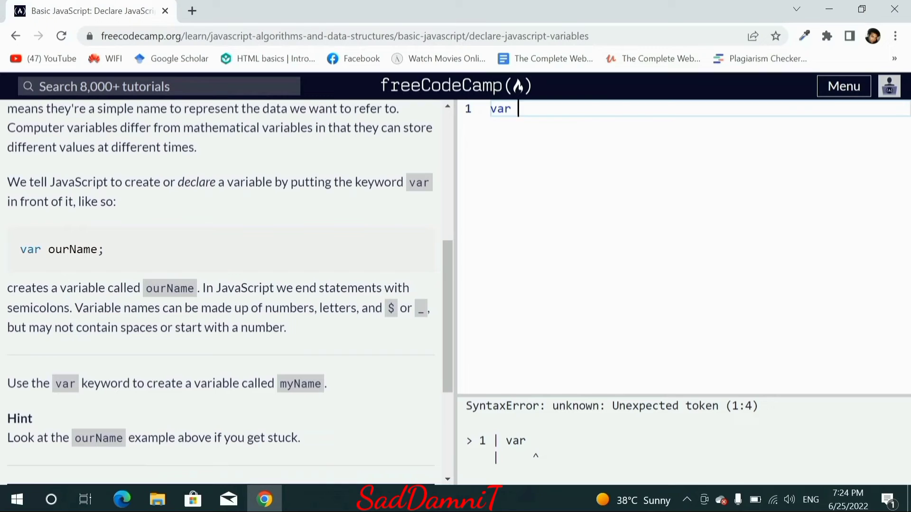
{"action": "type", "text": "myN"}
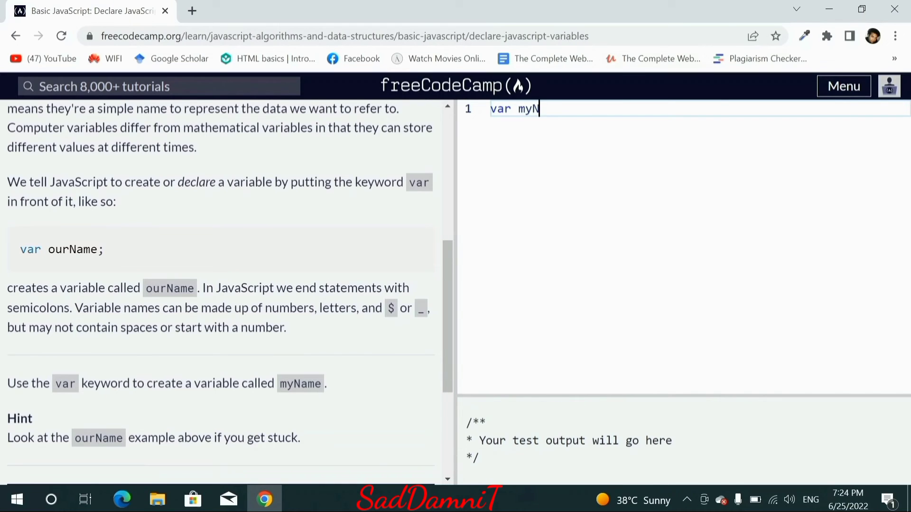
{"action": "type", "text": "ame"}
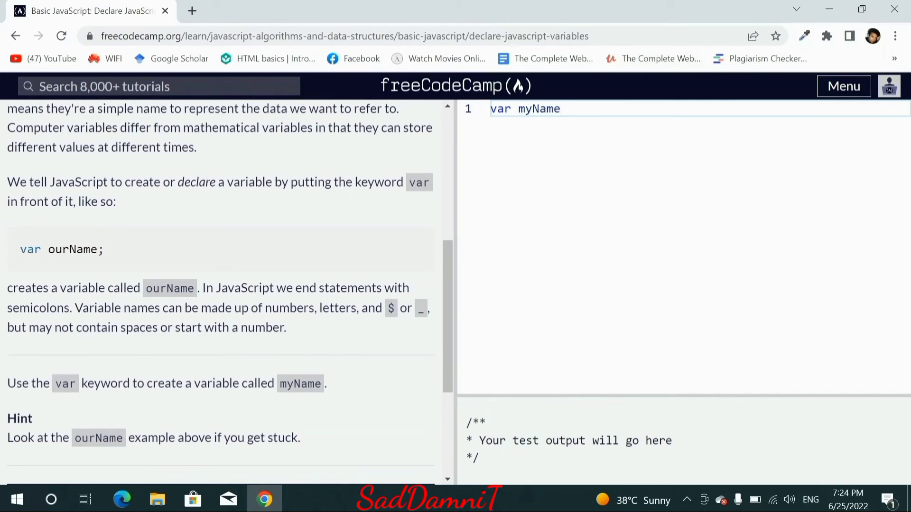
{"action": "type", "text": ";"}
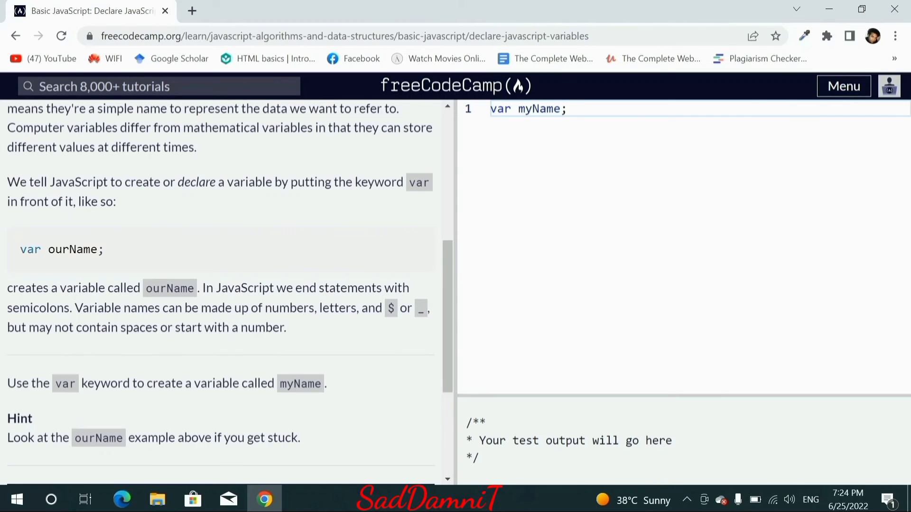
- Run the challenge tests so they pass and the completion dialog appears
{"action": "scroll", "scroll_direction": "down", "scroll_amount": 3}
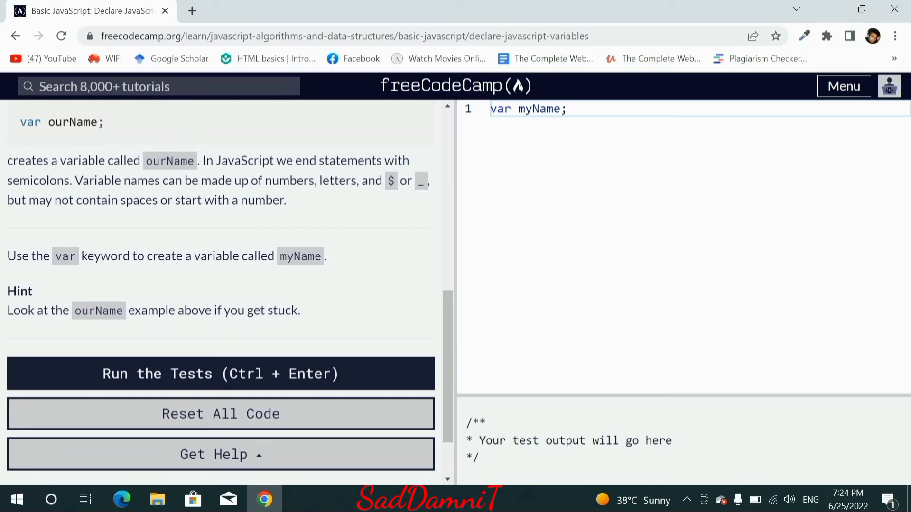
{"action": "left_click", "coordinate": [220, 374]}
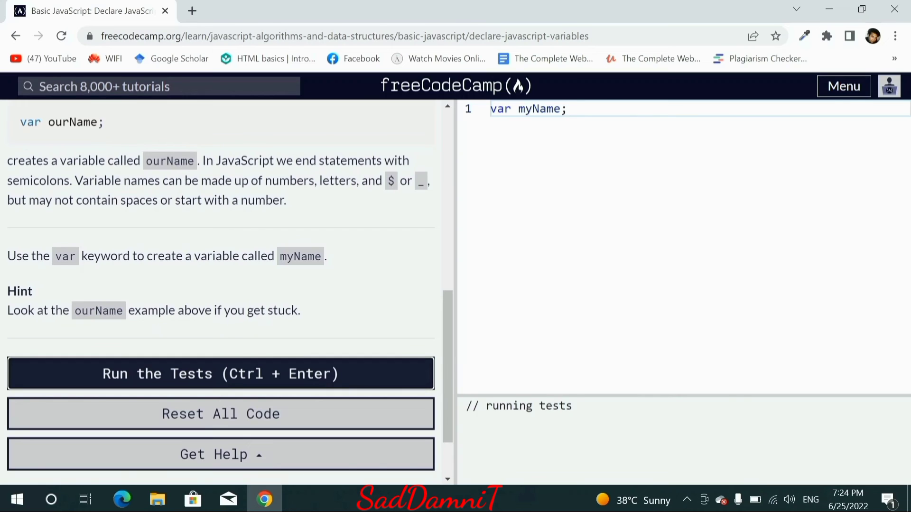
{"action": "left_click", "coordinate": [221, 374]}
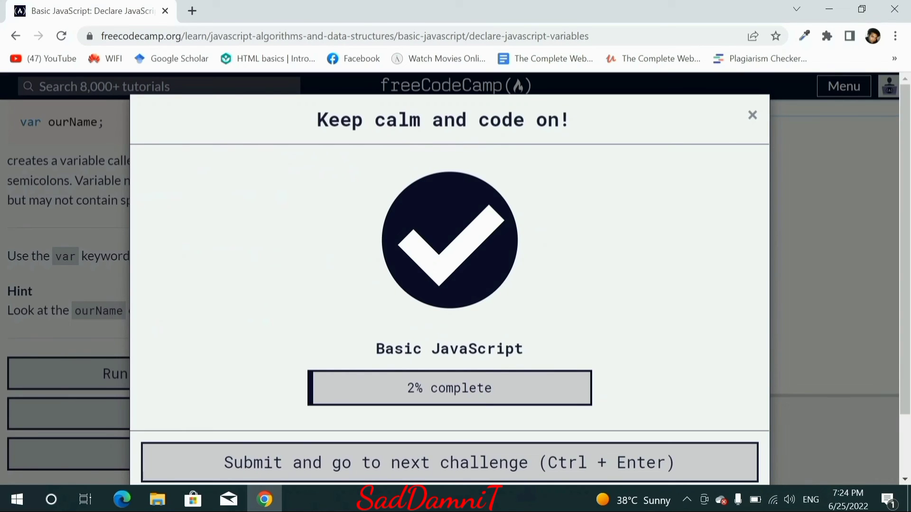